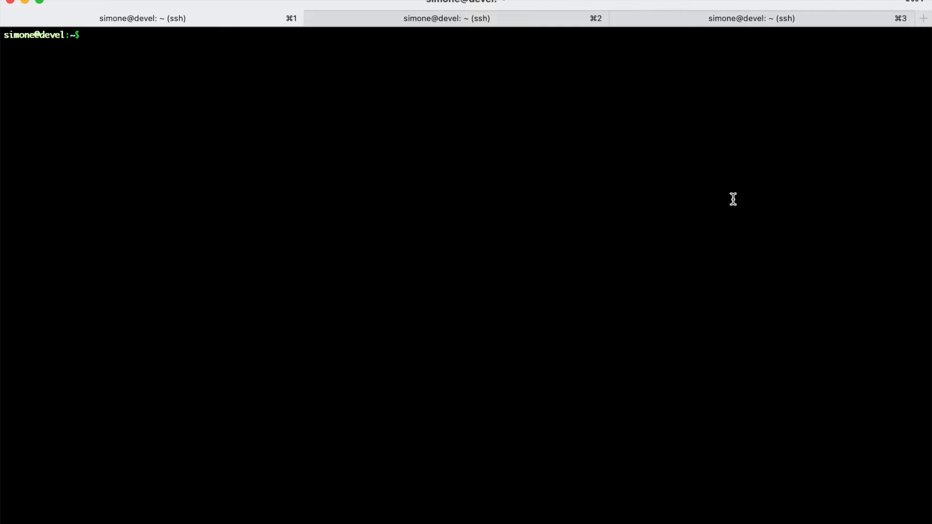
pyautogui.moveTo(456, 97)
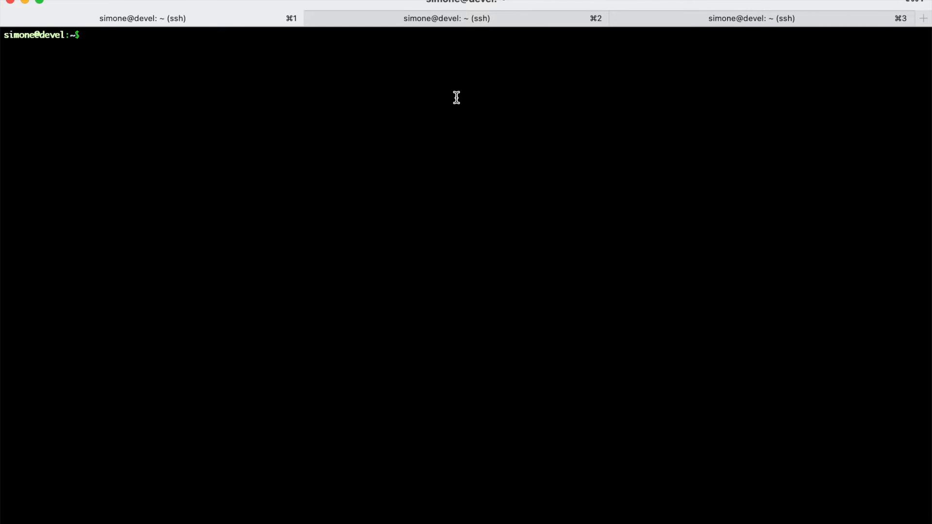
# Step: Run ifconfig enp2s0f0 and highlight the interface name in its output
pyautogui.write('ifconfig e')
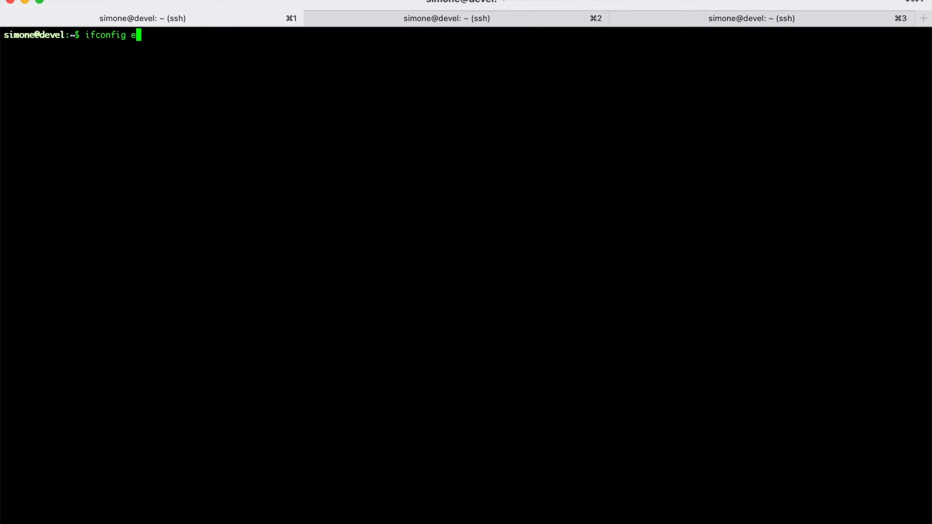
pyautogui.write('np2s0f0')
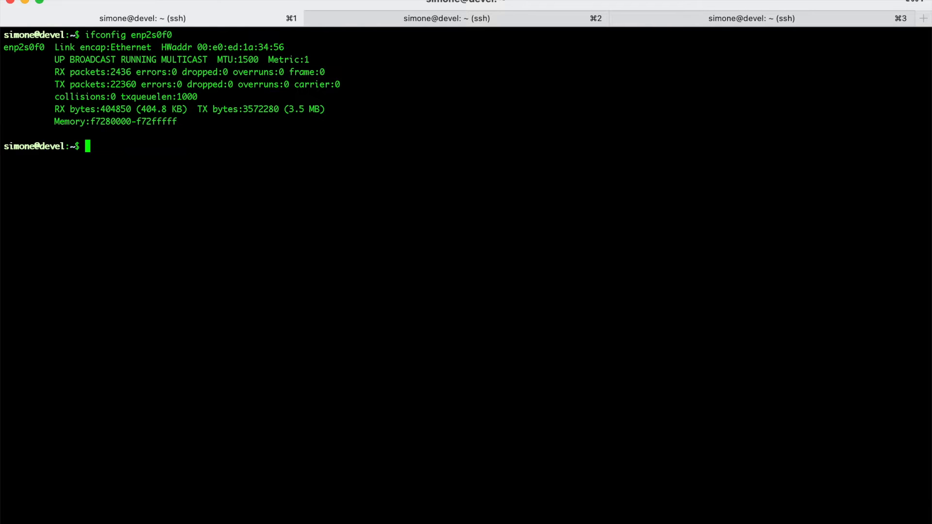
pyautogui.moveTo(19, 50)
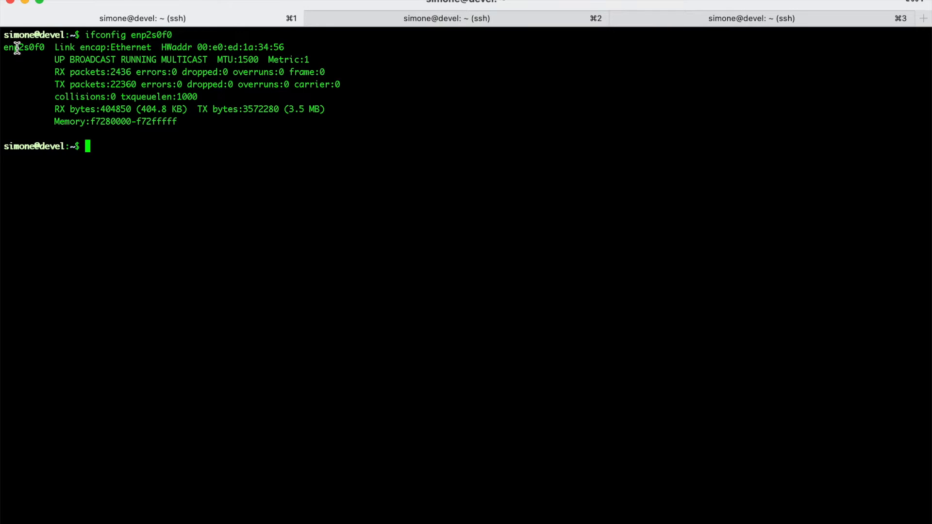
pyautogui.doubleClick(26, 48)
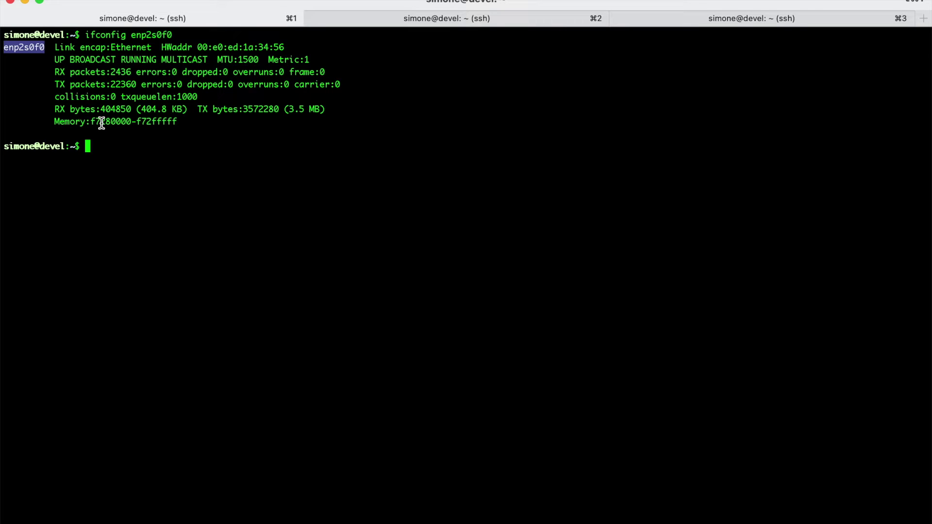
pyautogui.moveTo(32, 44)
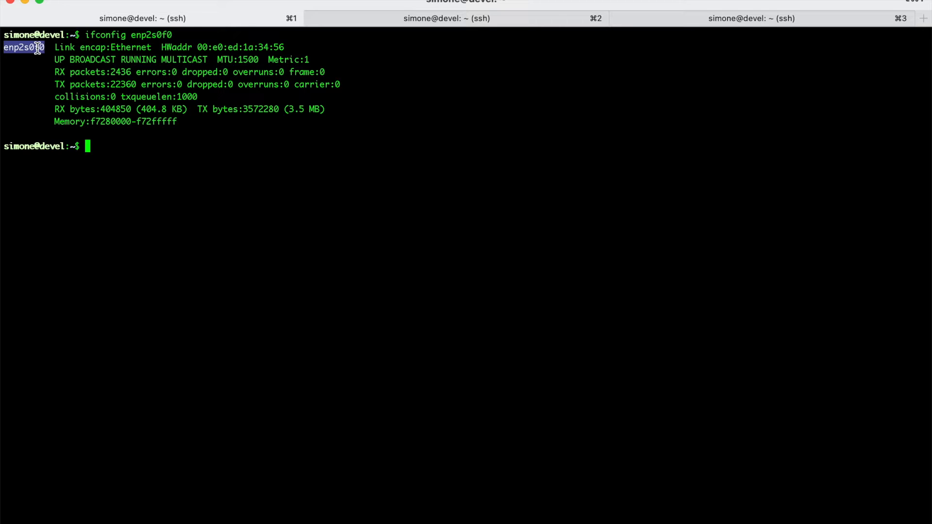
pyautogui.moveTo(118, 142)
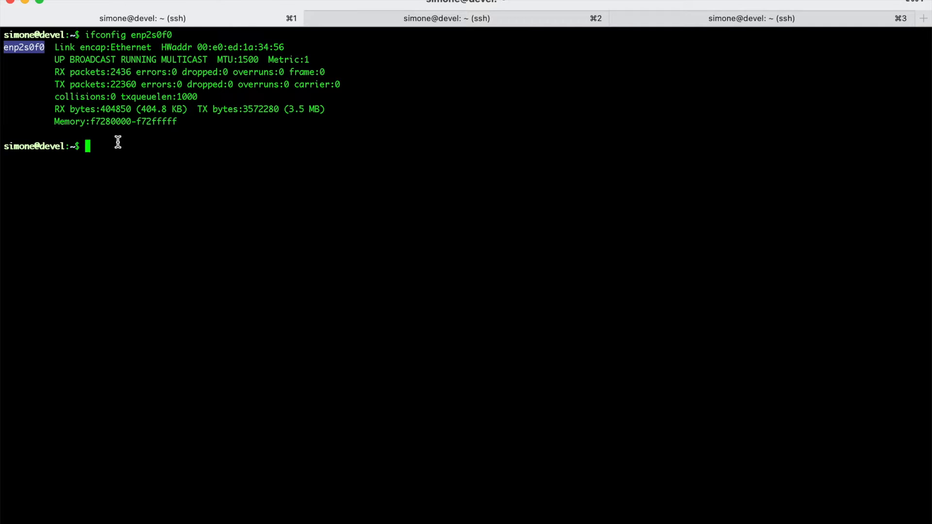
# Step: Run ifconfig enp2s0f1 to list the second Ethernet port's settings and counters
pyautogui.write('ifconfig enp2s0f1')
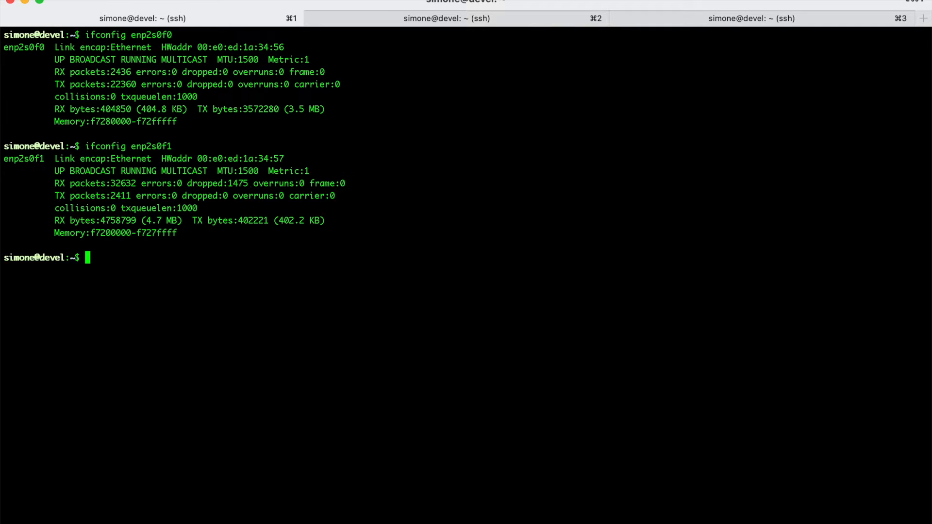
pyautogui.moveTo(30, 159)
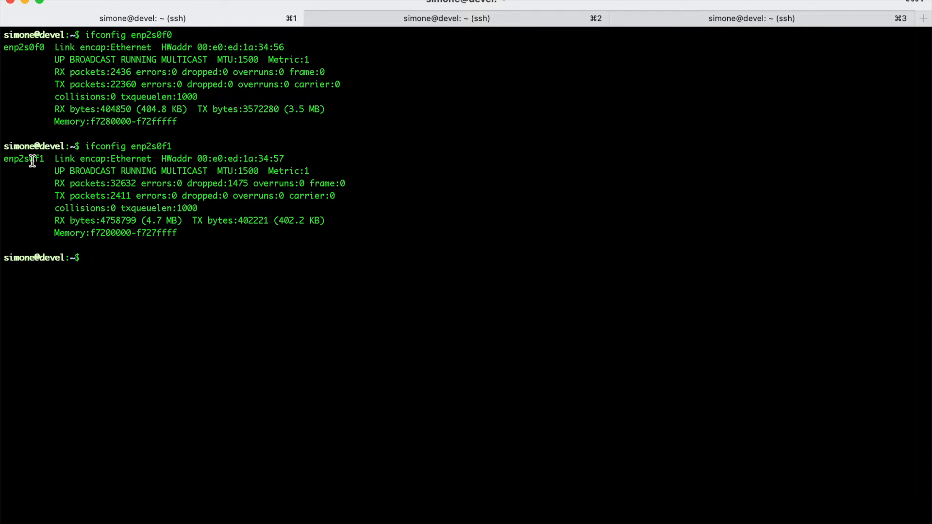
pyautogui.moveTo(216, 231)
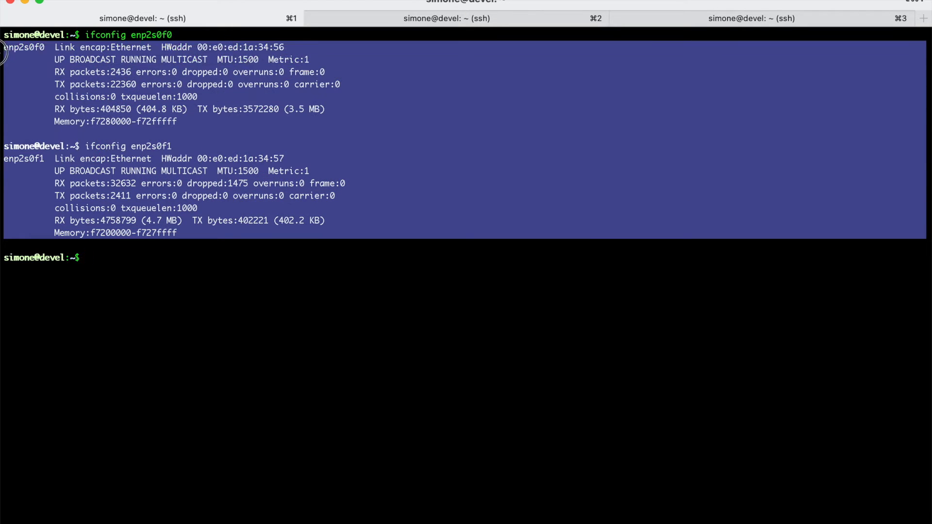
pyautogui.moveTo(218, 202)
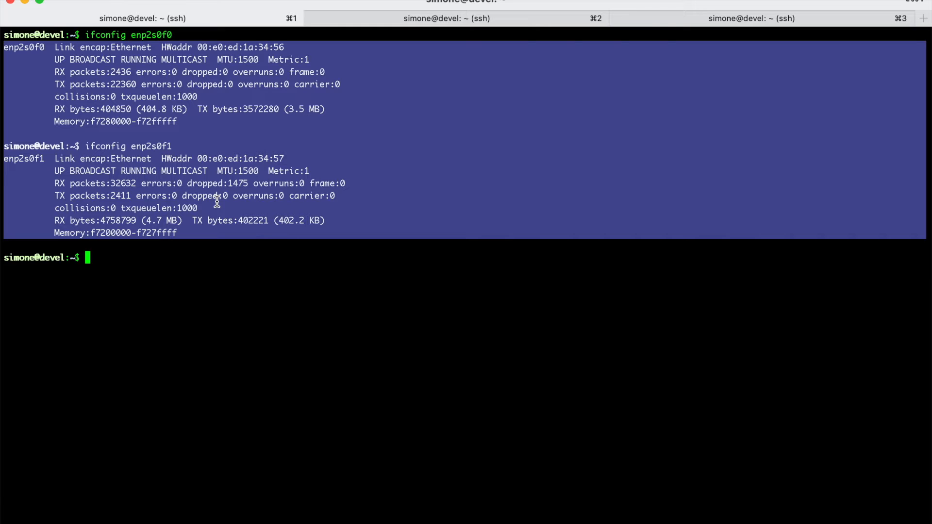
pyautogui.moveTo(256, 205)
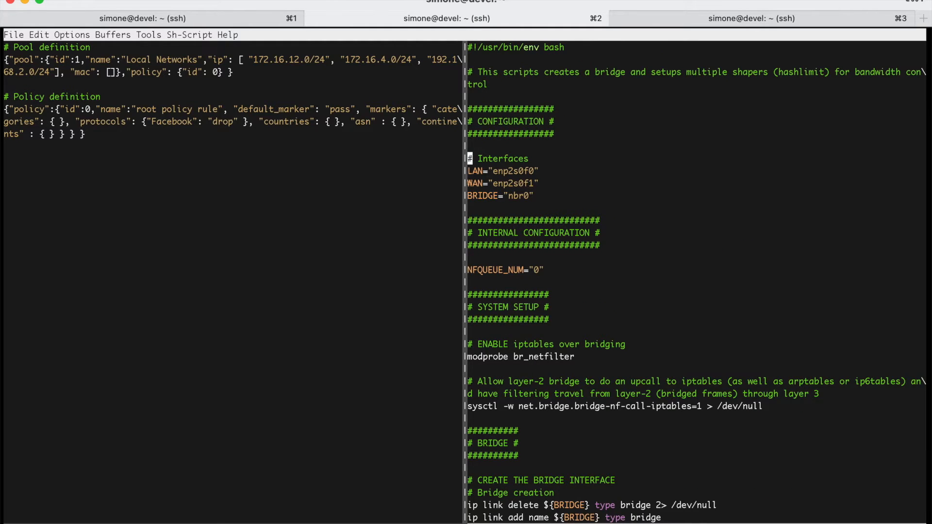
pyautogui.moveTo(475, 171)
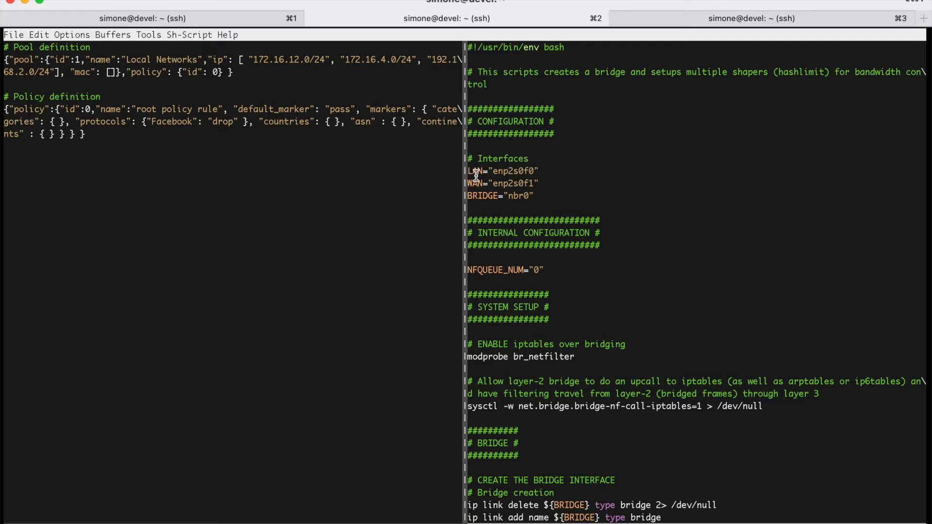
pyautogui.moveTo(513, 171)
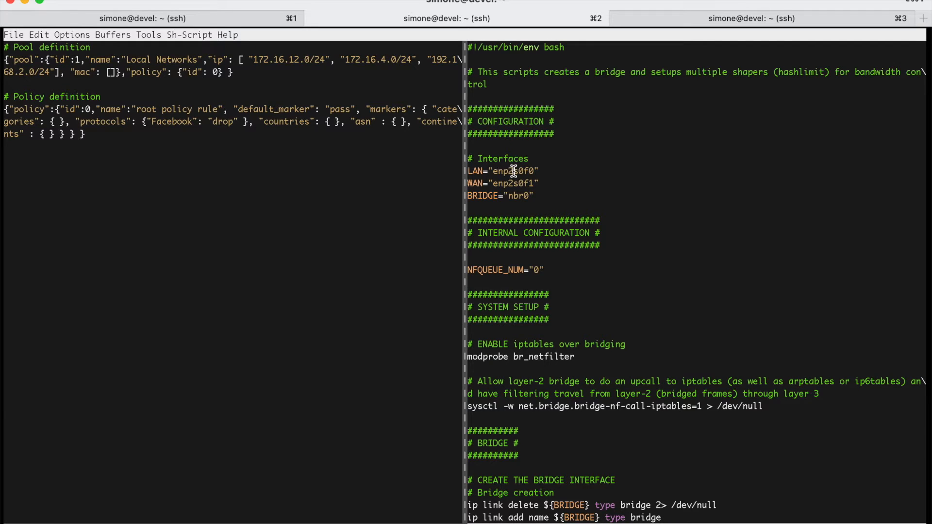
# Step: Highlight the interface name assigned to LAN in the bridge script
pyautogui.doubleClick(515, 171)
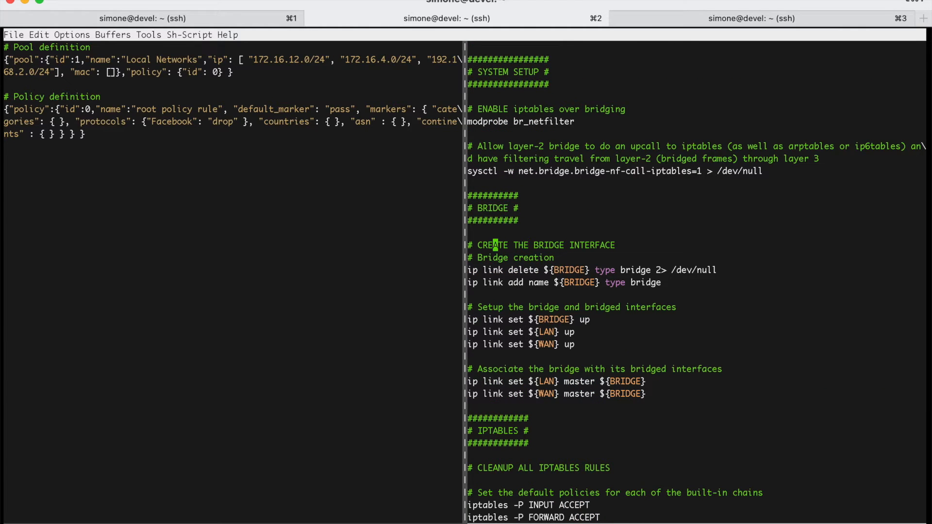
pyautogui.moveTo(471, 270)
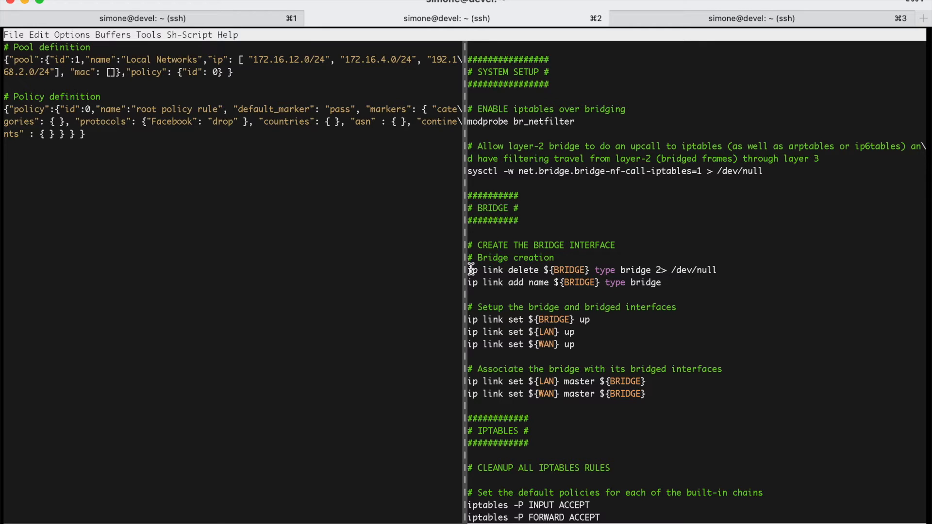
pyautogui.moveTo(473, 304)
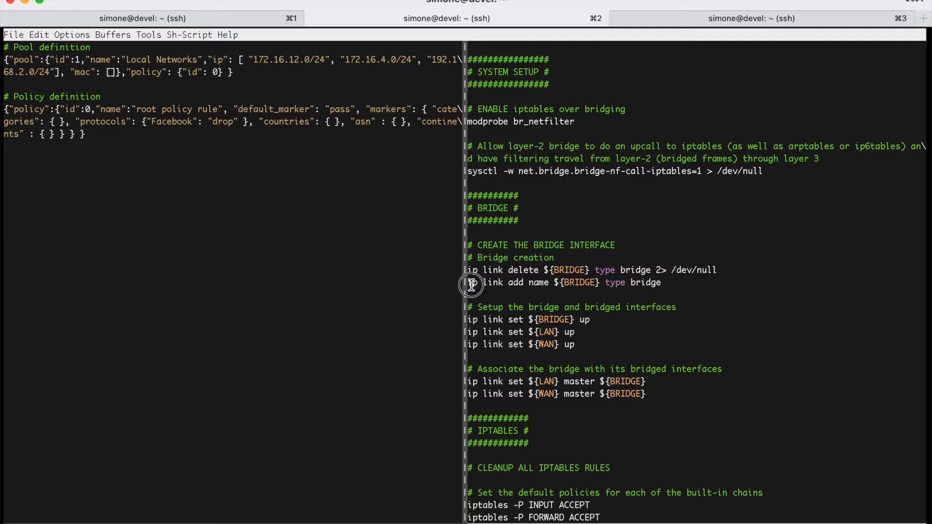
pyautogui.doubleClick(473, 283)
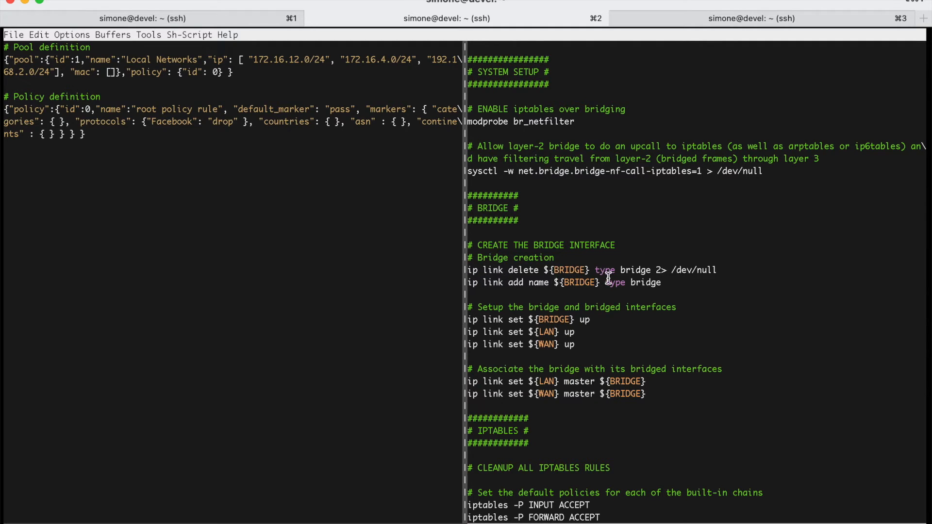
pyautogui.moveTo(606, 283); pyautogui.dragTo(660, 283)
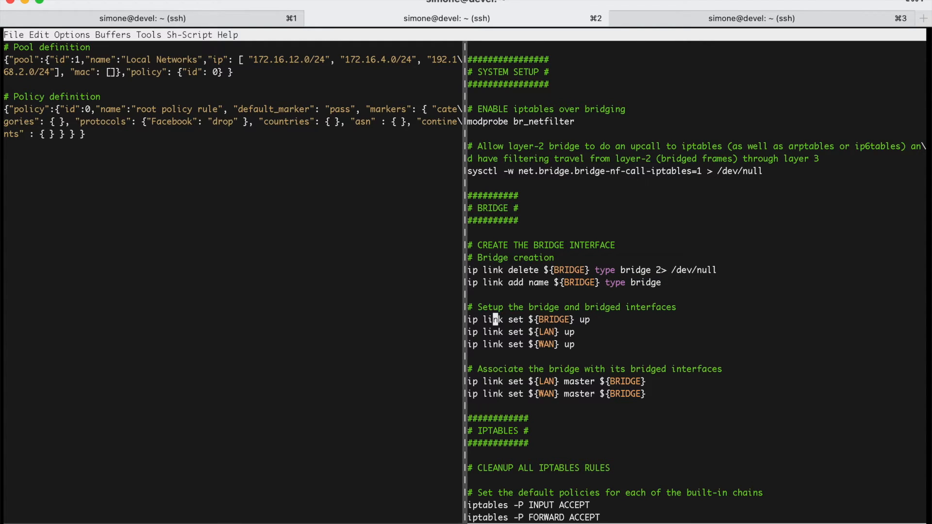
pyautogui.moveTo(577, 372)
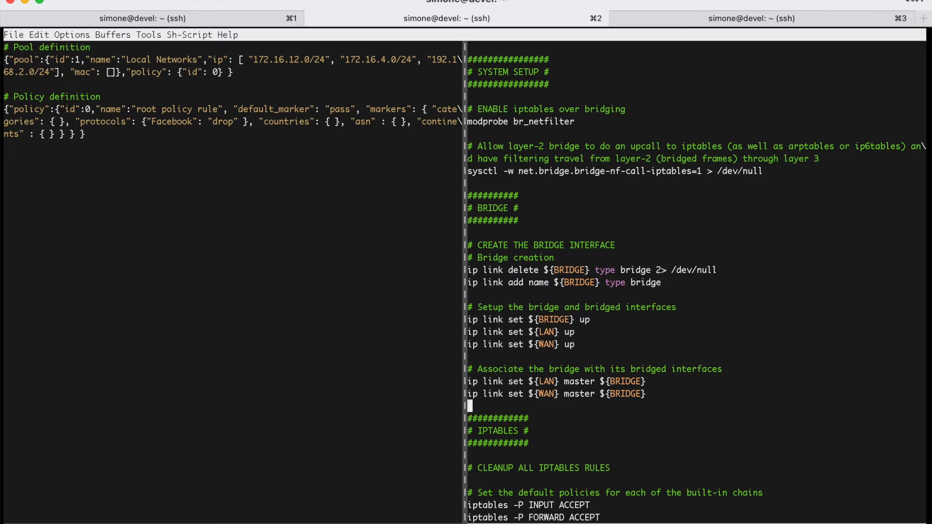
pyautogui.scroll(-3)
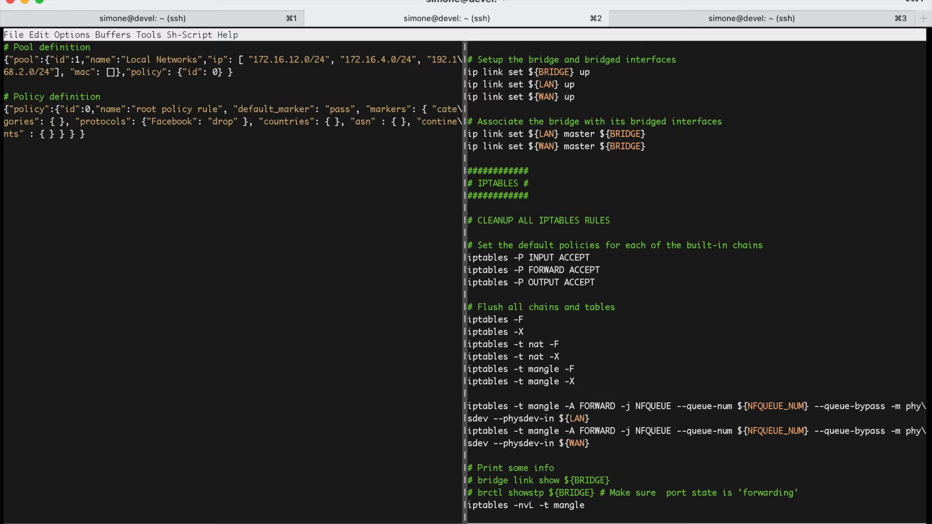
pyautogui.click(493, 258)
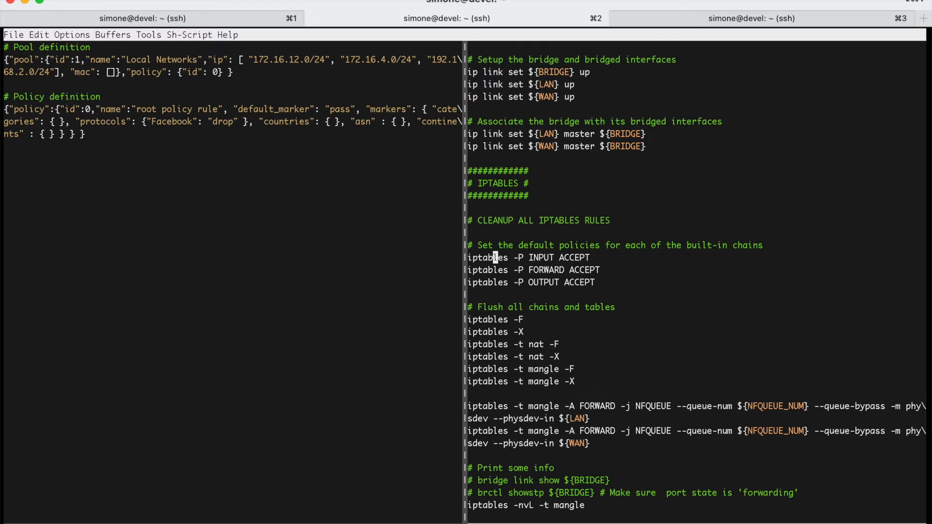
pyautogui.moveTo(546, 333)
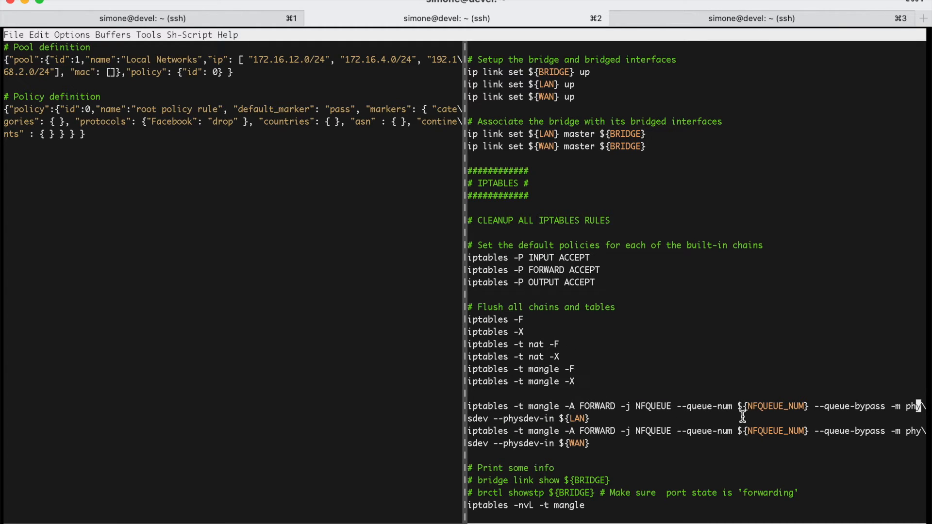
pyautogui.moveTo(564, 418)
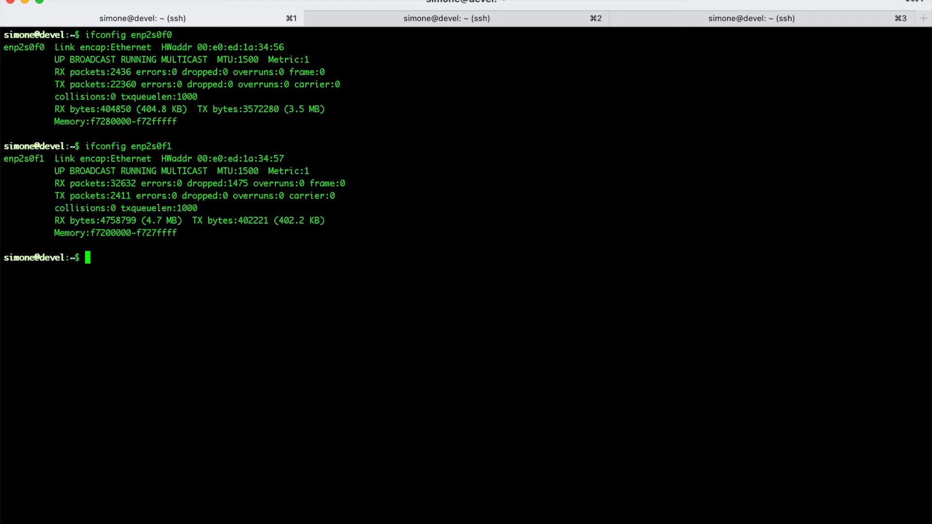
# Step: Run sudo ./bridge_config.sh, then ifconfig nbr0 to inspect the new bridge
pyautogui.write('.')
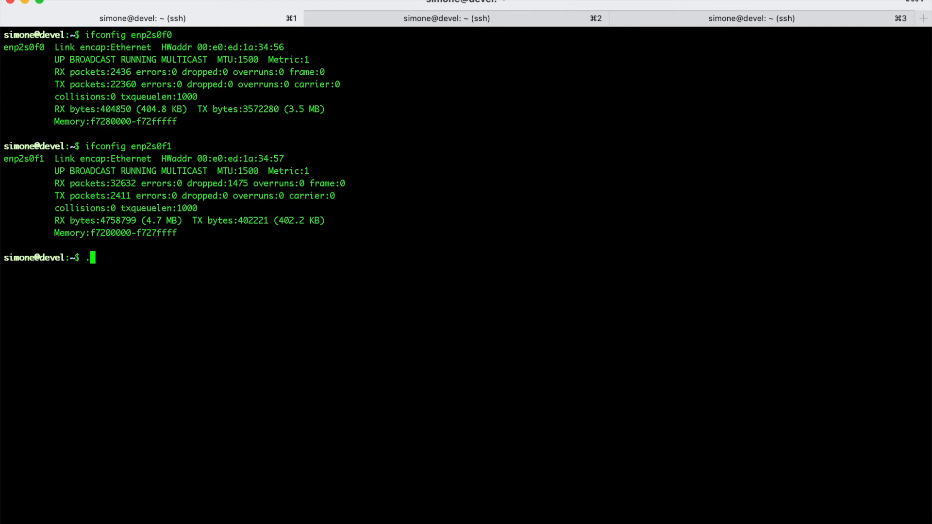
pyautogui.write('/bridge_config.sh')
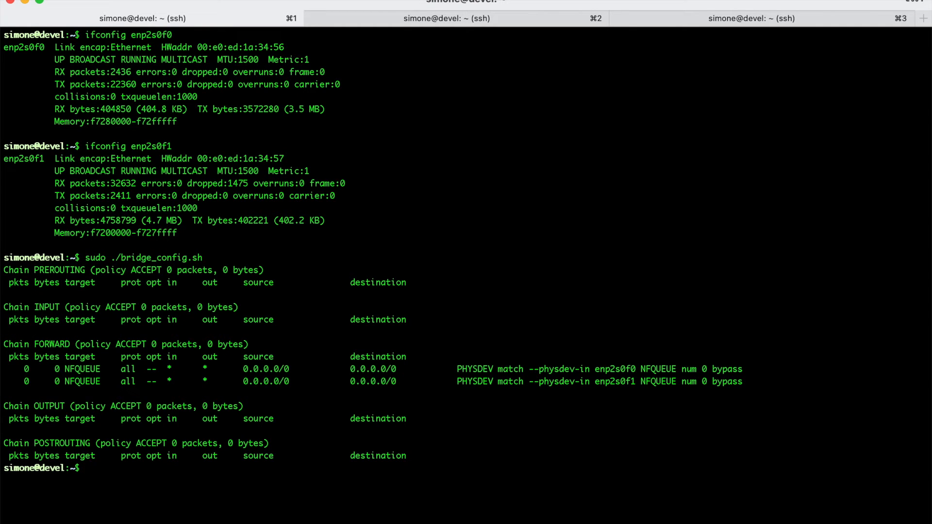
pyautogui.moveTo(131, 434)
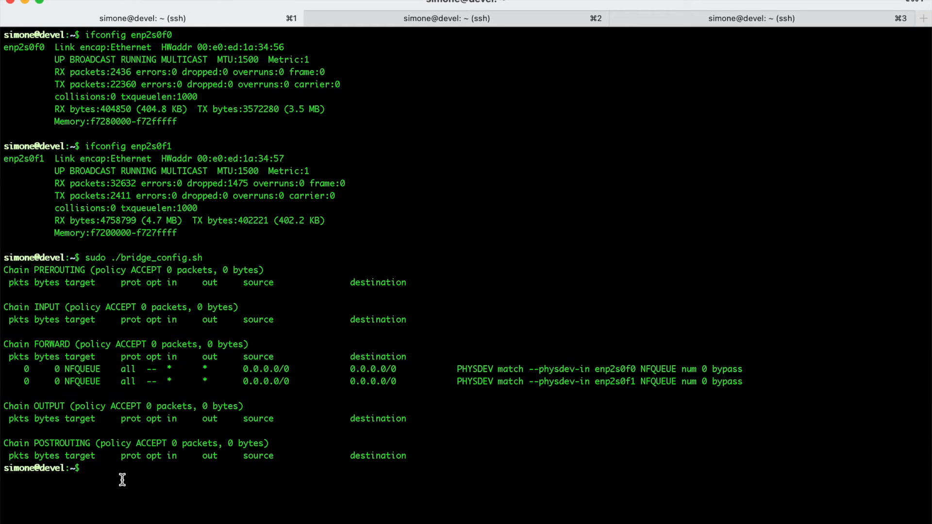
pyautogui.write('ifconfig nbr0')
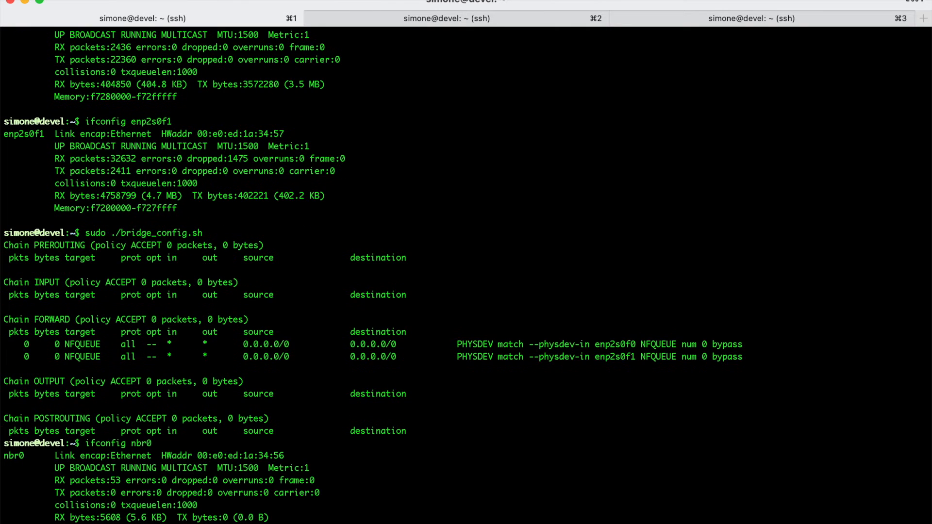
pyautogui.moveTo(205, 468)
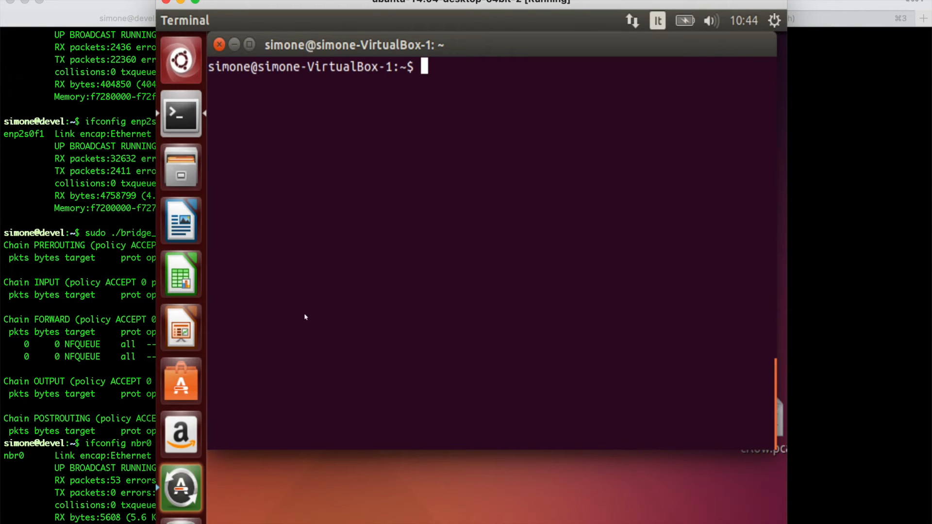
# Step: Ping google.com from the VM, then run curl -I facebook.com
pyautogui.write('pin')
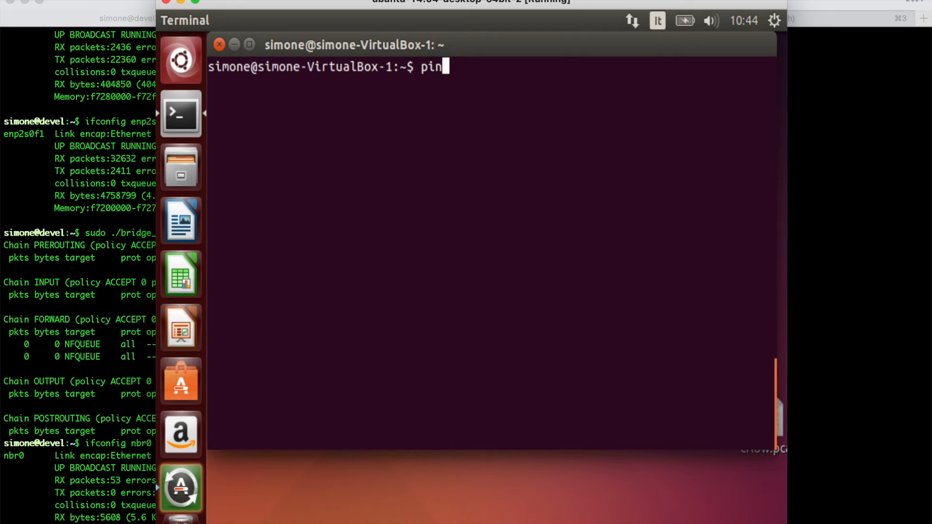
pyautogui.write('g google.com')
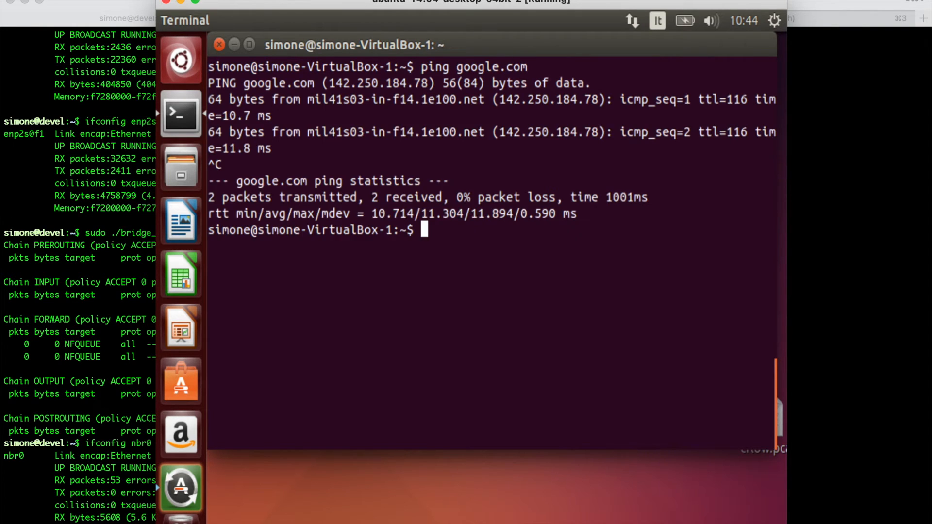
pyautogui.write('c')
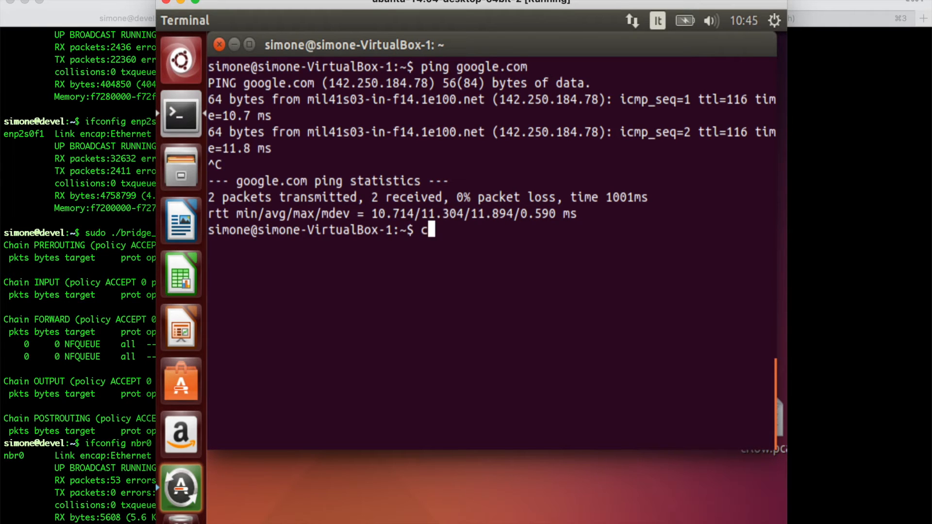
pyautogui.write('url -I')
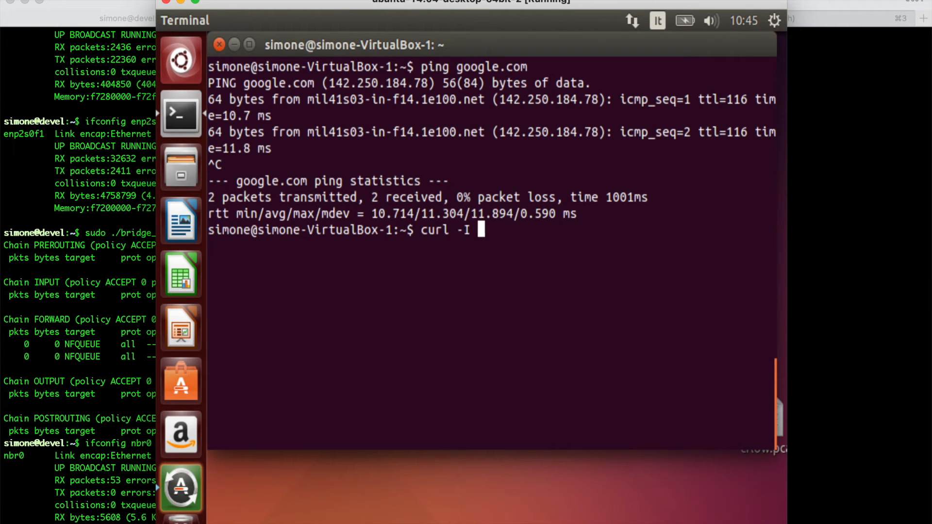
pyautogui.write('facebook.c')
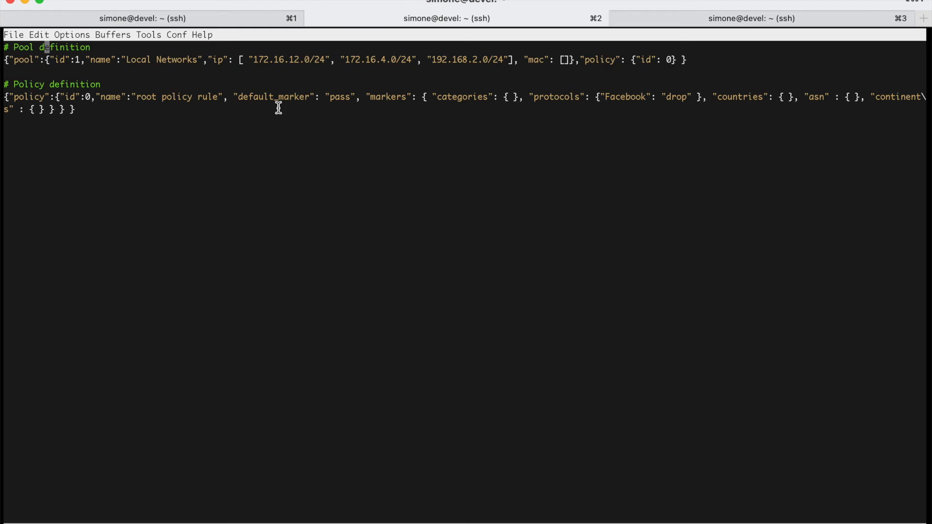
pyautogui.moveTo(249, 60)
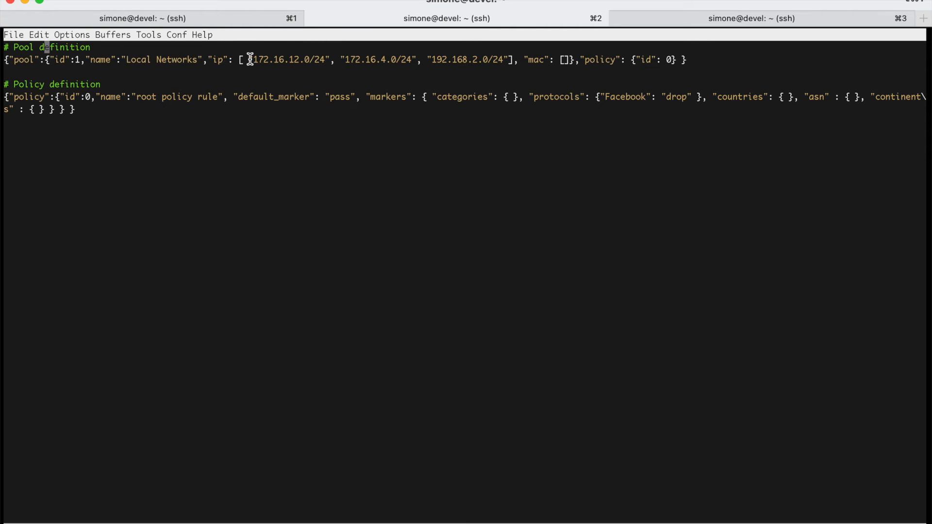
# Step: Highlight the default_marker pass line and the Facebook drop entry in nprobe-ips.config
pyautogui.moveTo(248, 59); pyautogui.dragTo(506, 59)
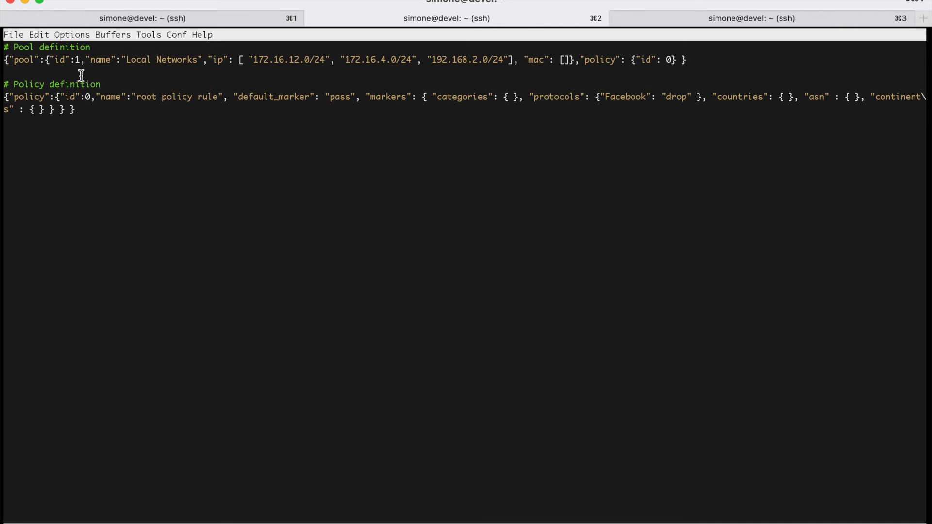
pyautogui.moveTo(155, 77)
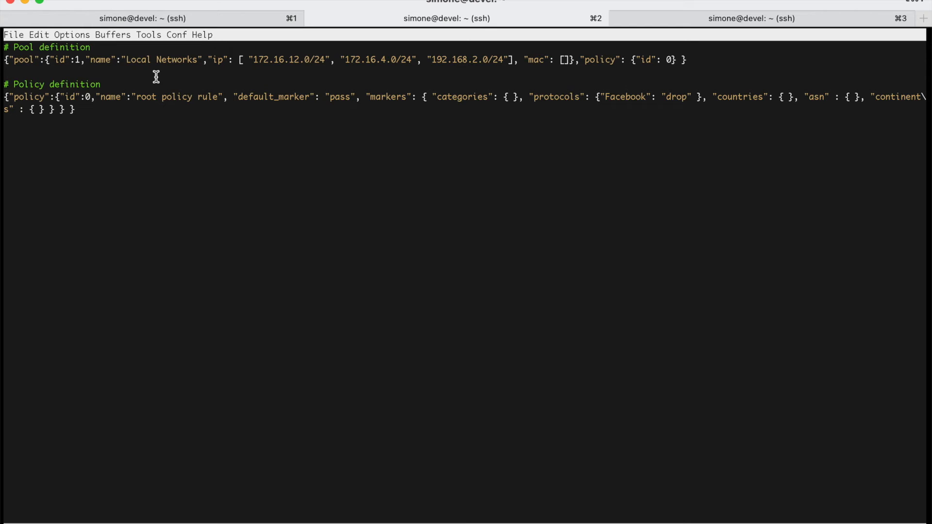
pyautogui.moveTo(370, 97)
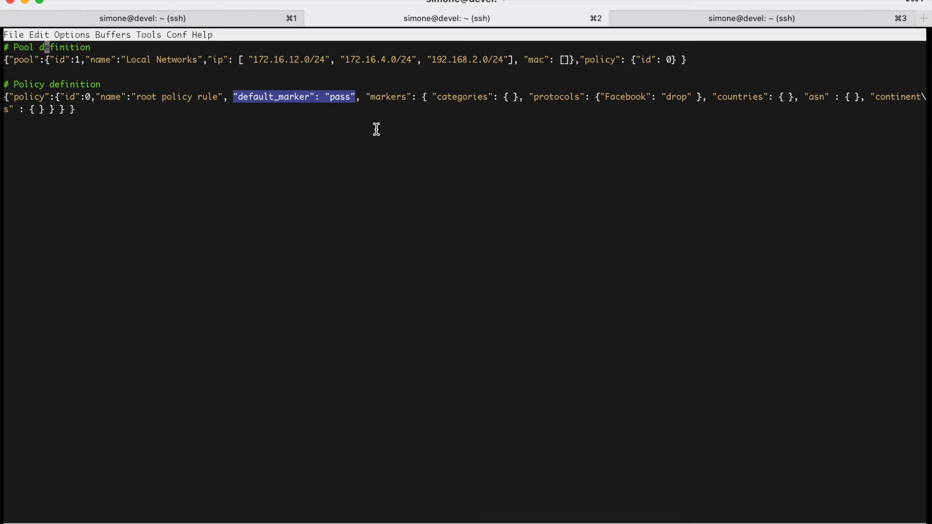
pyautogui.moveTo(689, 97)
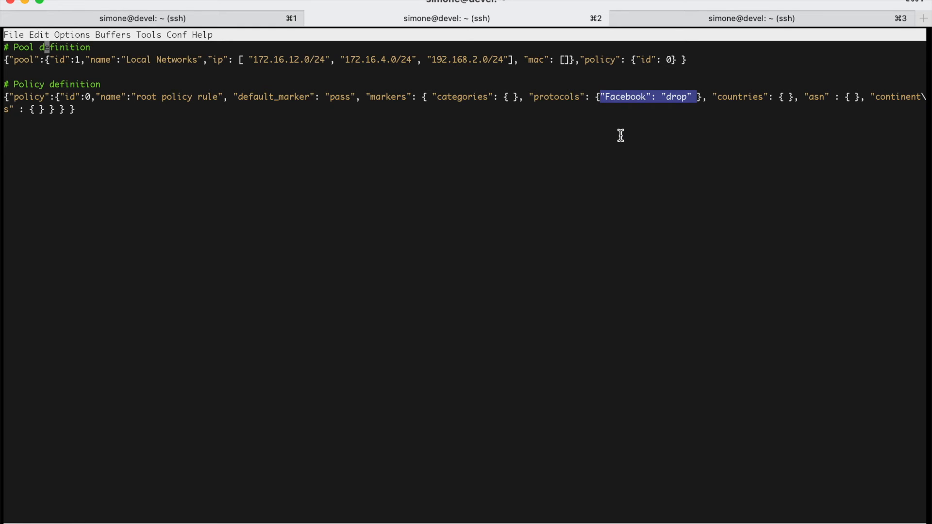
pyautogui.moveTo(506, 60)
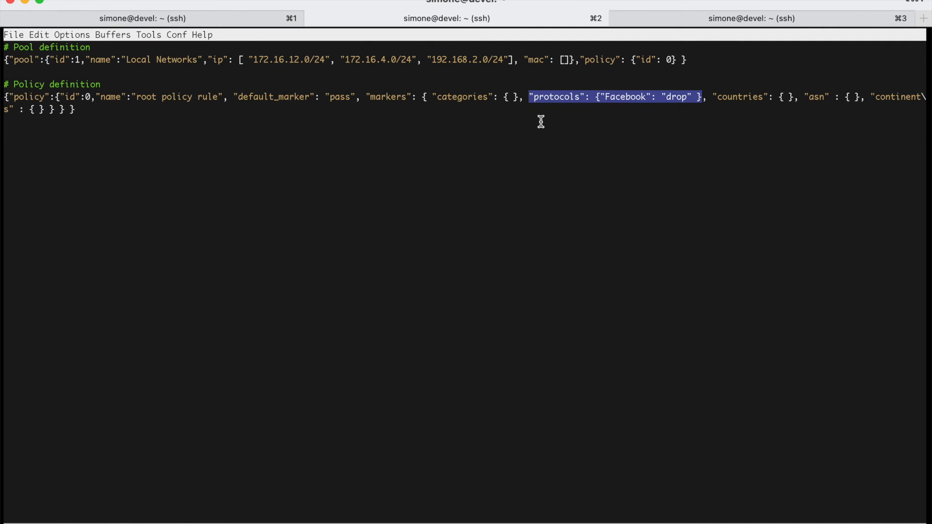
pyautogui.moveTo(572, 103)
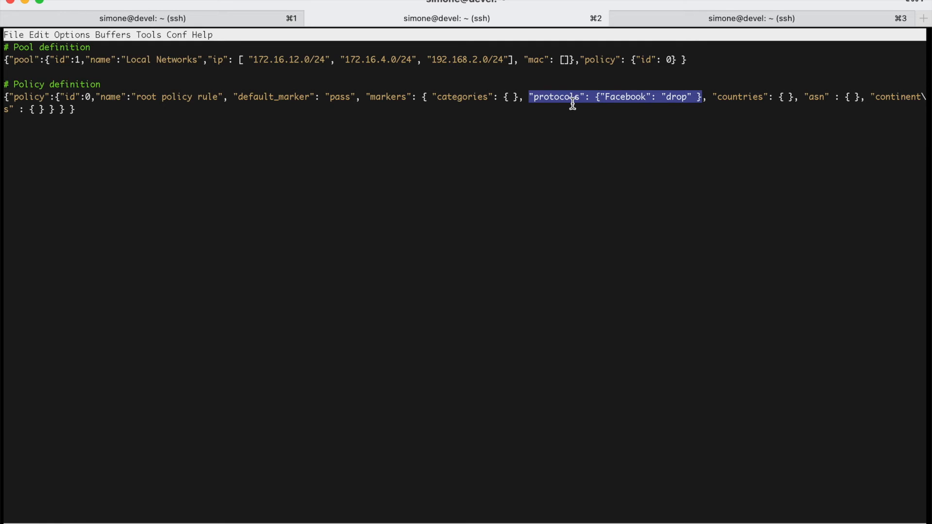
pyautogui.moveTo(365, 97)
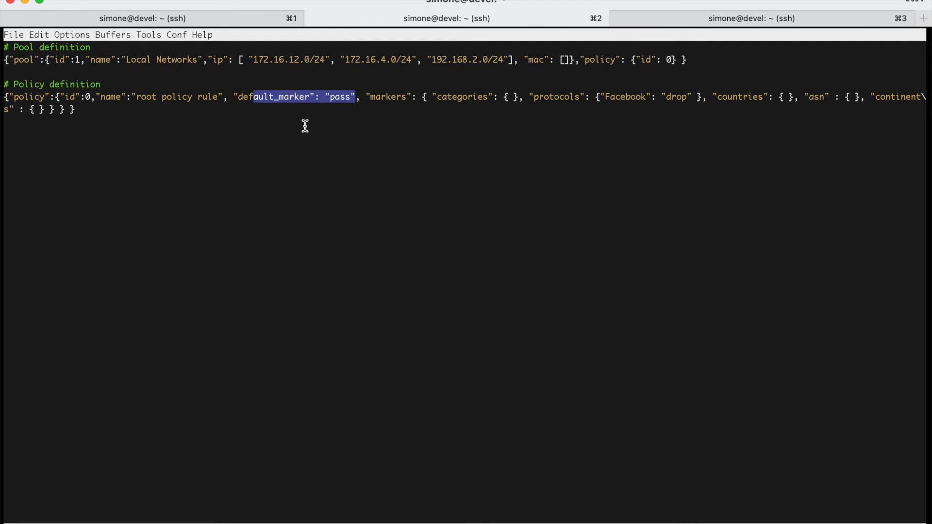
pyautogui.click(306, 126)
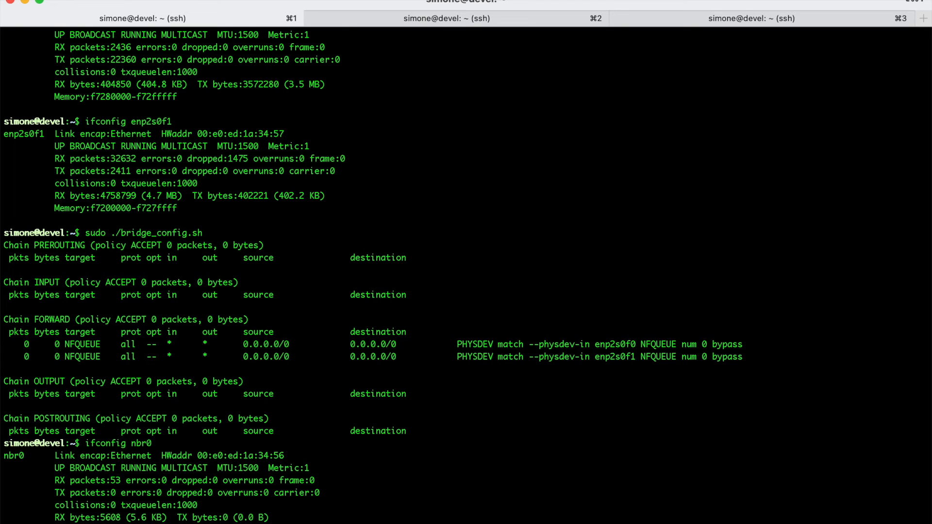
pyautogui.moveTo(701, 344)
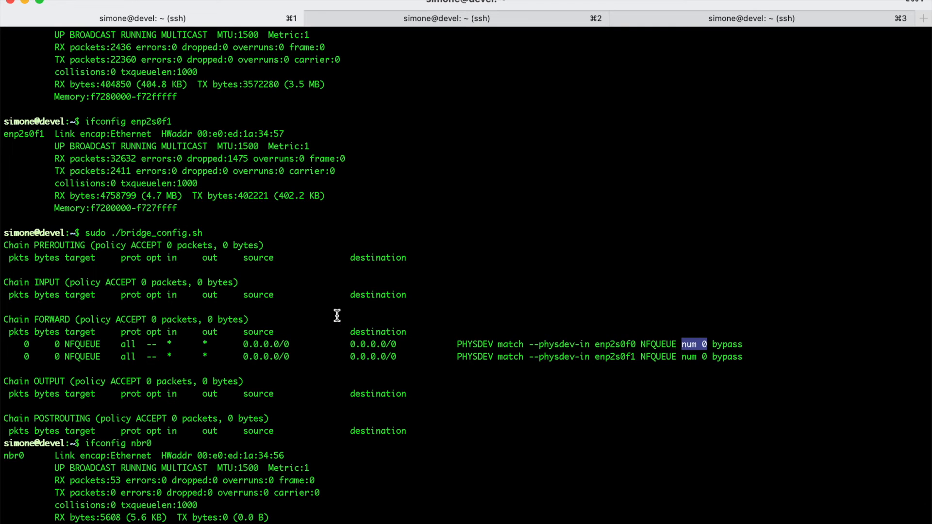
pyautogui.moveTo(306, 369)
pyautogui.write('sudo /usr/bin/nprobe --ips-mode nprobe-ips.config  -i nf:0')
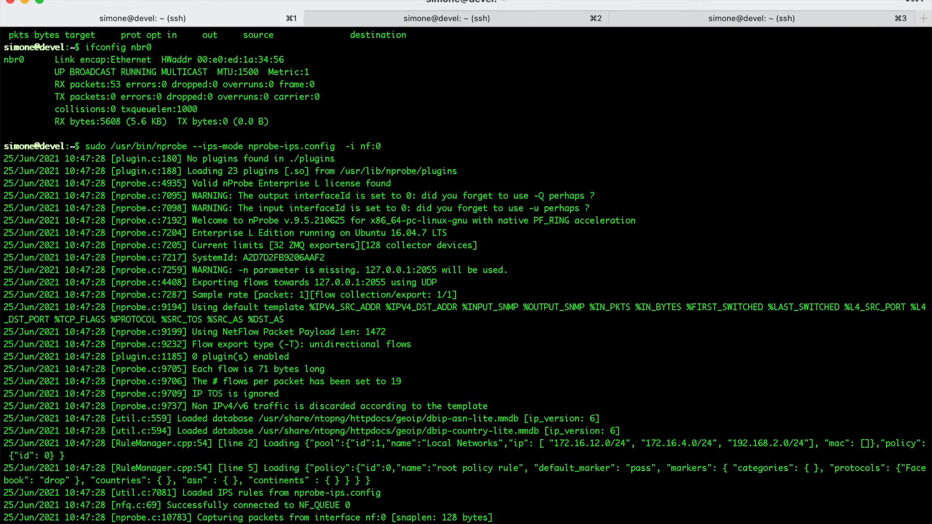
pyautogui.moveTo(413, 429)
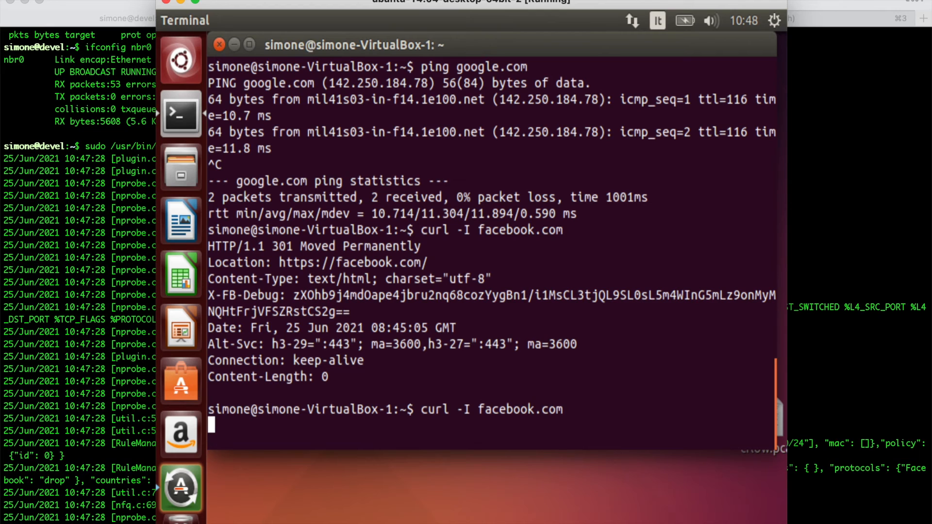
# Step: Run curl -I facebook.com while nProbe filters, then rerun it after stopping nProbe
pyautogui.press('Return')
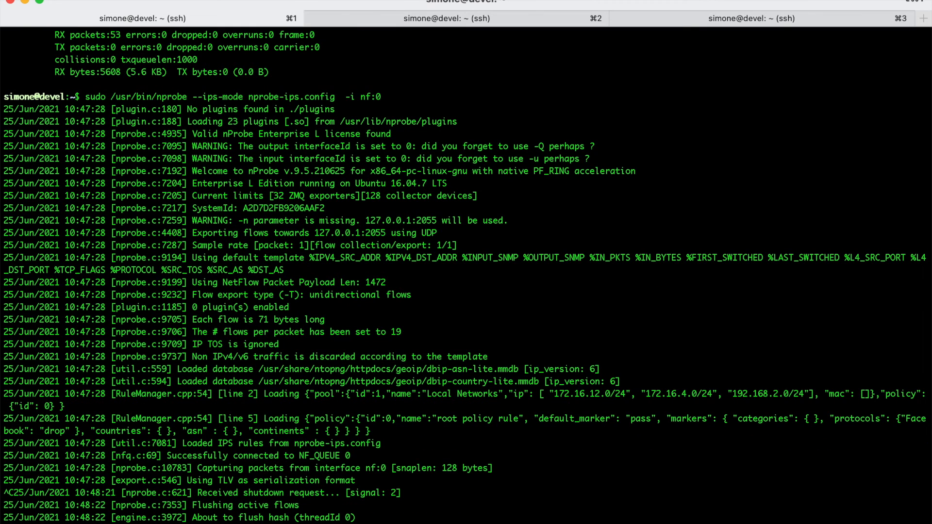
pyautogui.scroll(-3)
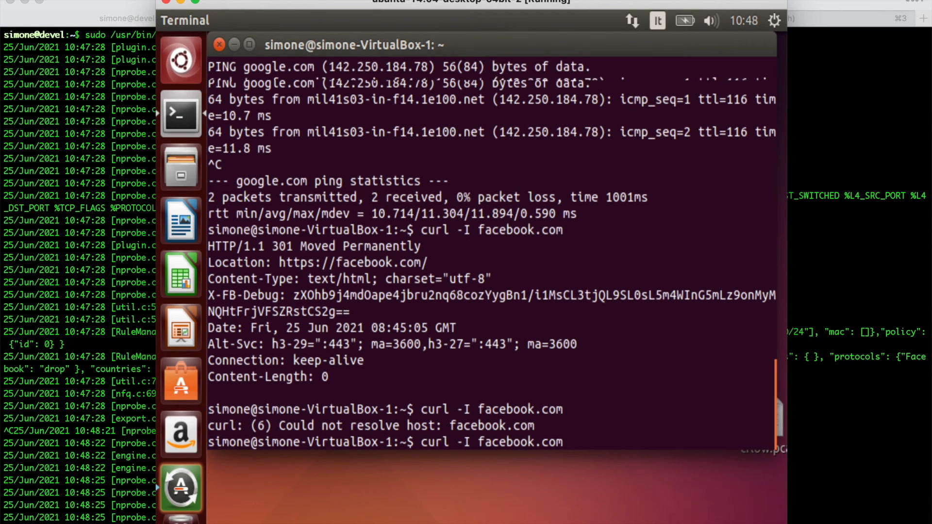
pyautogui.press('Return')
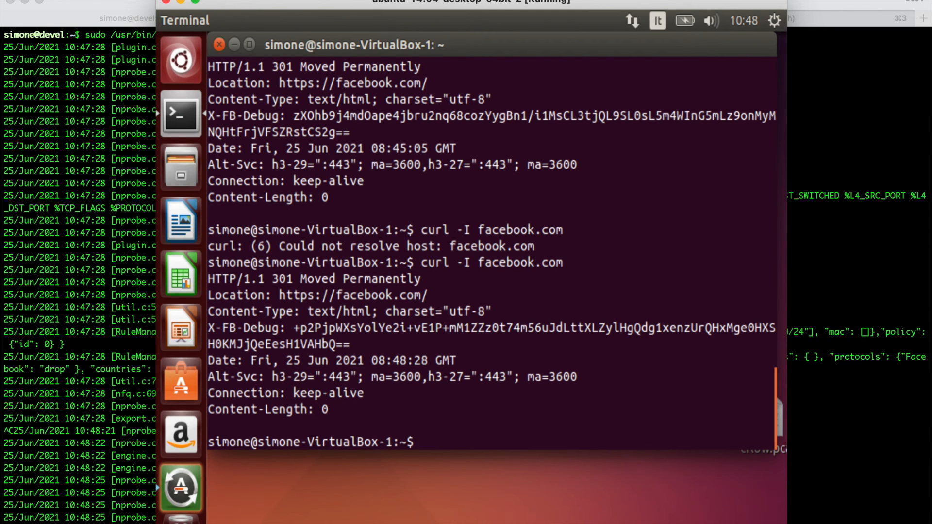